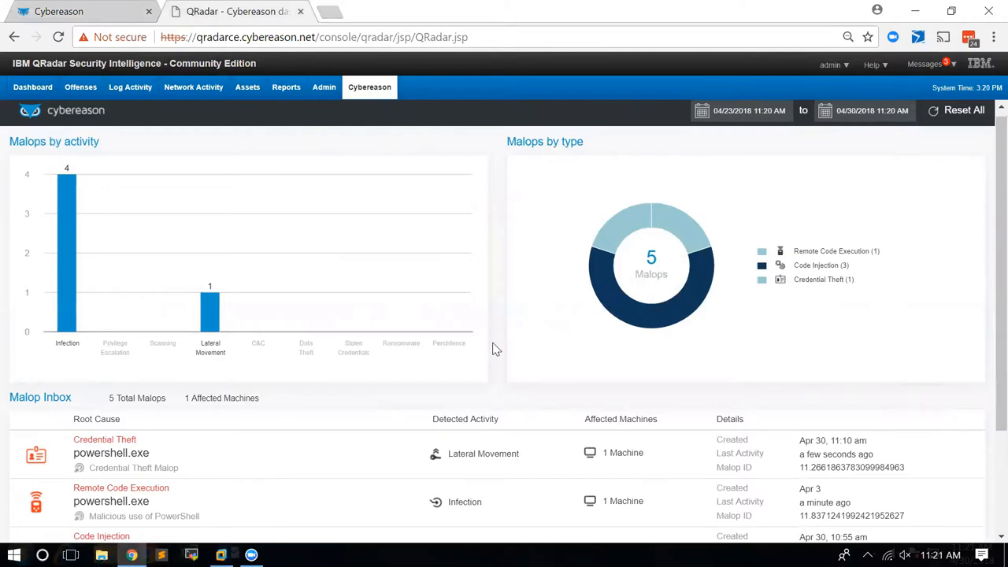
Launch Malware.exe from the desktop and allow the unverified program to run
{"action": "scroll", "scroll_direction": "down", "scroll_amount": 3}
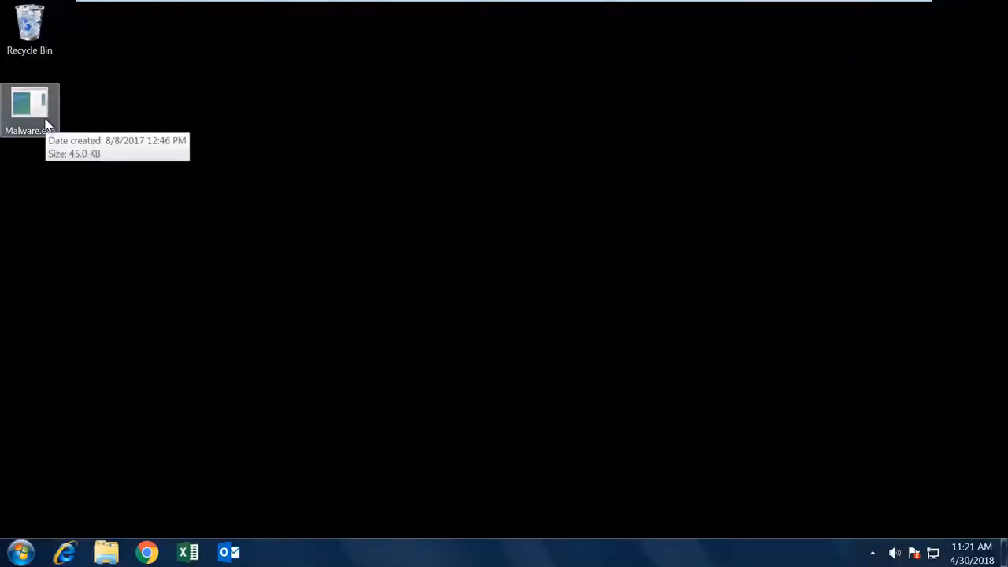
{"action": "double_click", "coordinate": [28, 104]}
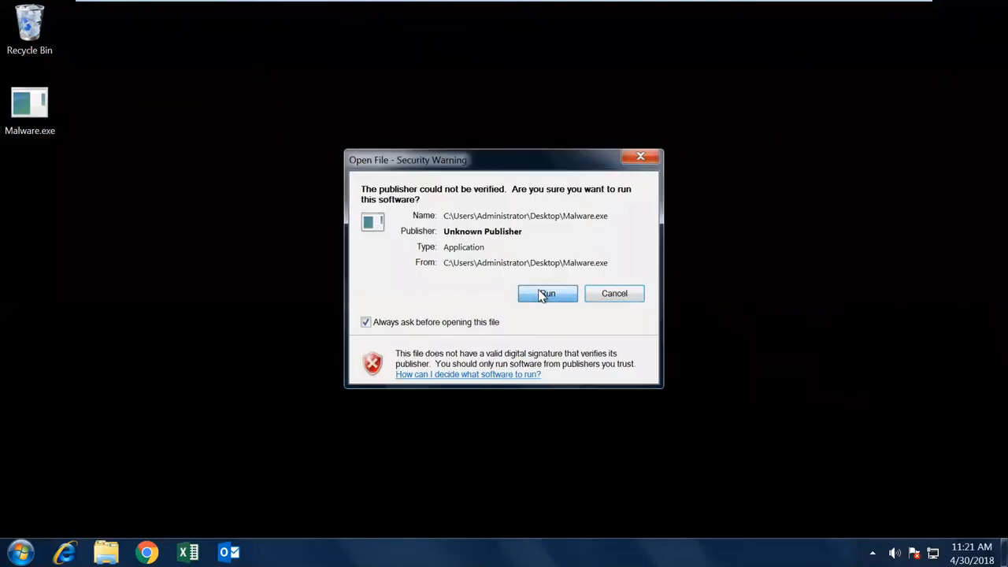
{"action": "left_click", "coordinate": [547, 293]}
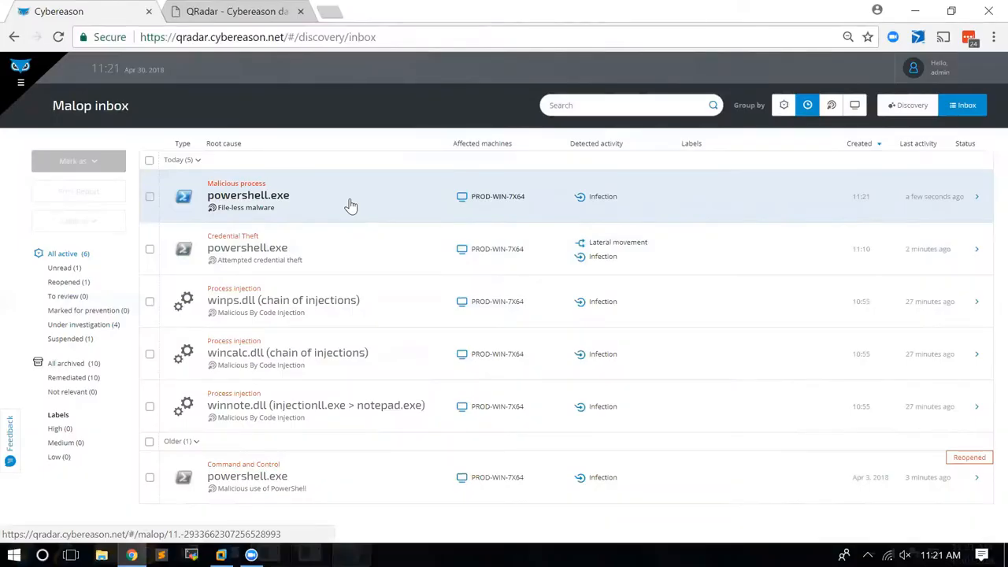
{"action": "mouse_move", "coordinate": [310, 139]}
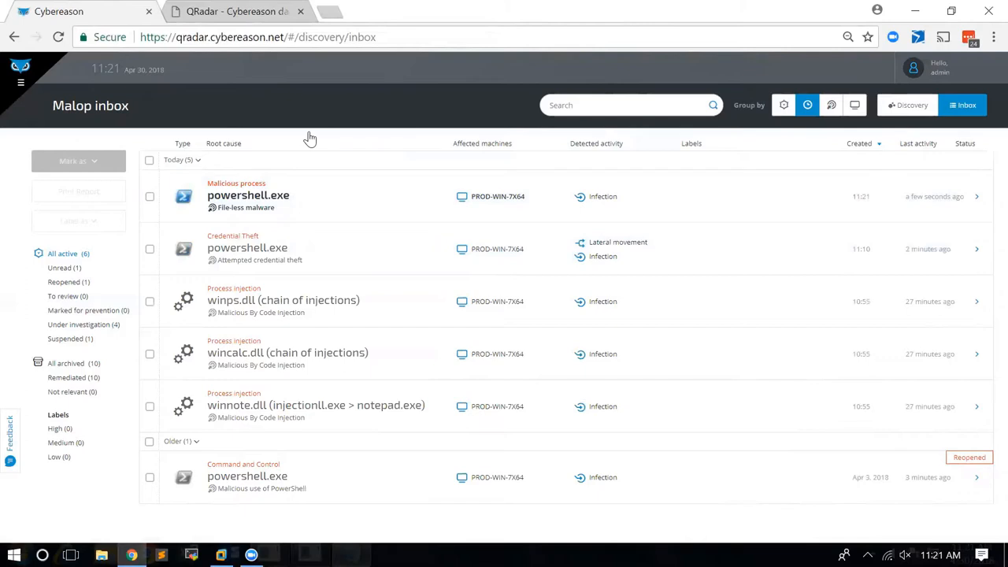
Return to the QRadar Malop Inbox and investigate the new powershell.exe file-less malware malop
{"action": "left_click", "coordinate": [236, 11]}
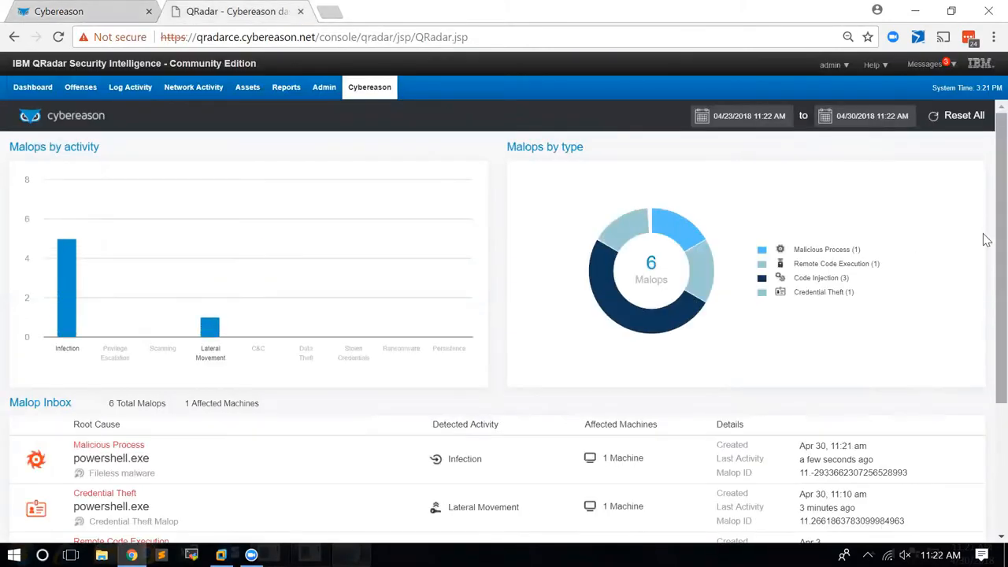
{"action": "scroll", "scroll_direction": "down", "scroll_amount": 3}
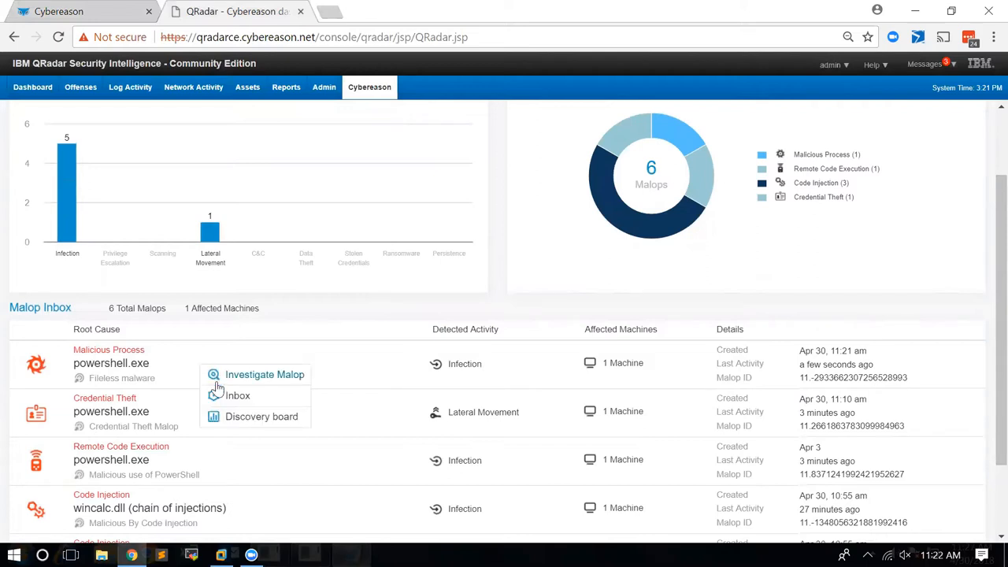
{"action": "mouse_move", "coordinate": [223, 416]}
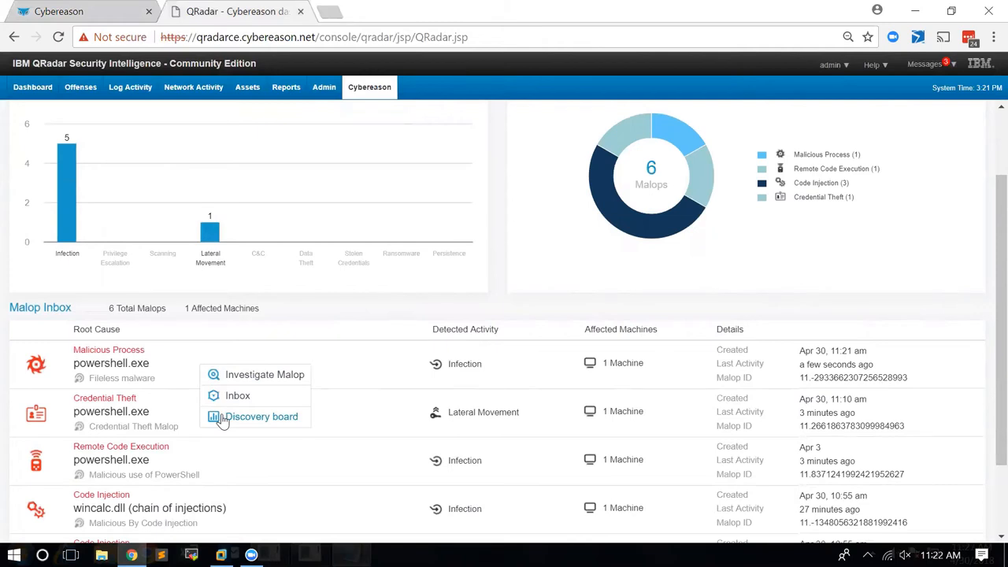
{"action": "left_click", "coordinate": [264, 375]}
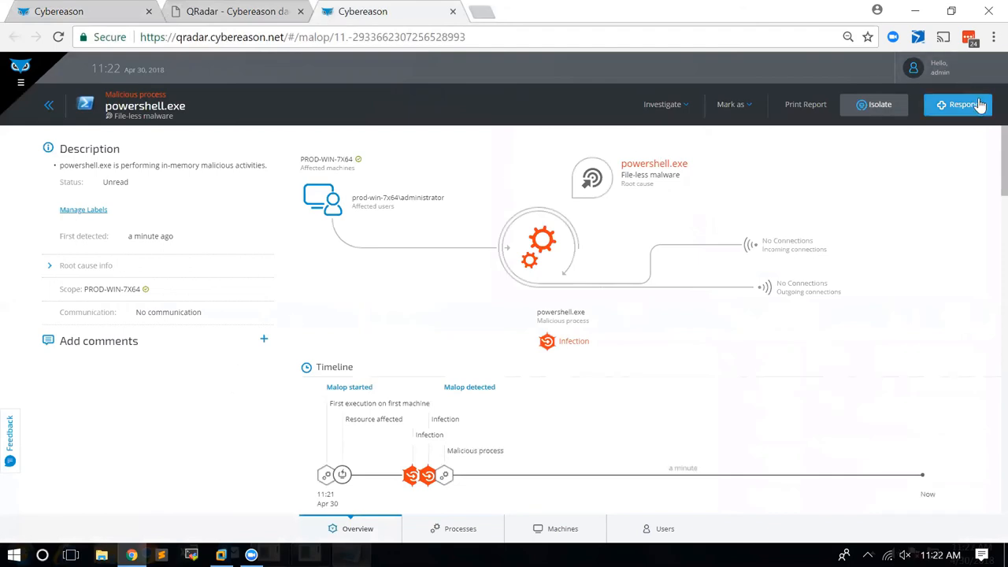
Bring up the Respond dialog for the powershell.exe malop, reporting nothing to remediate
{"action": "left_click", "coordinate": [957, 103]}
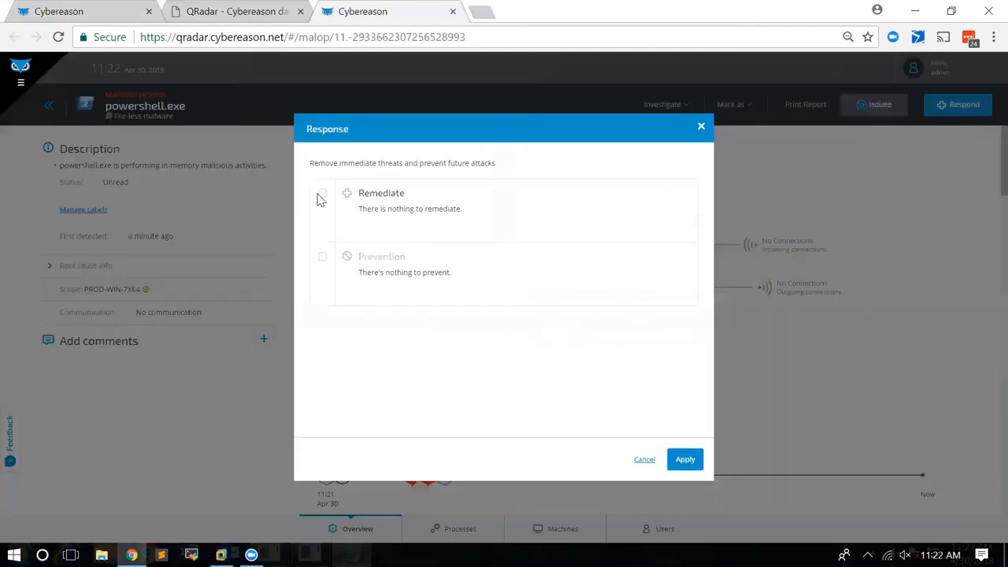